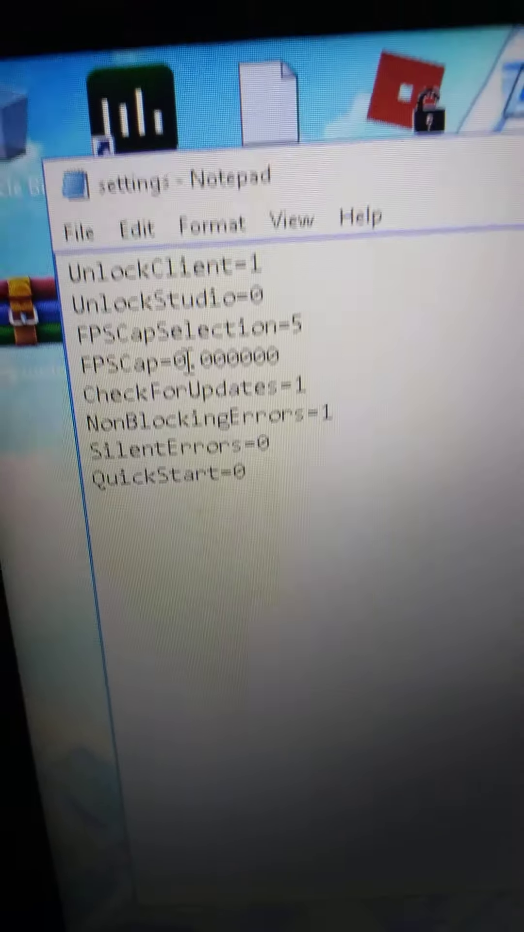
text(5)
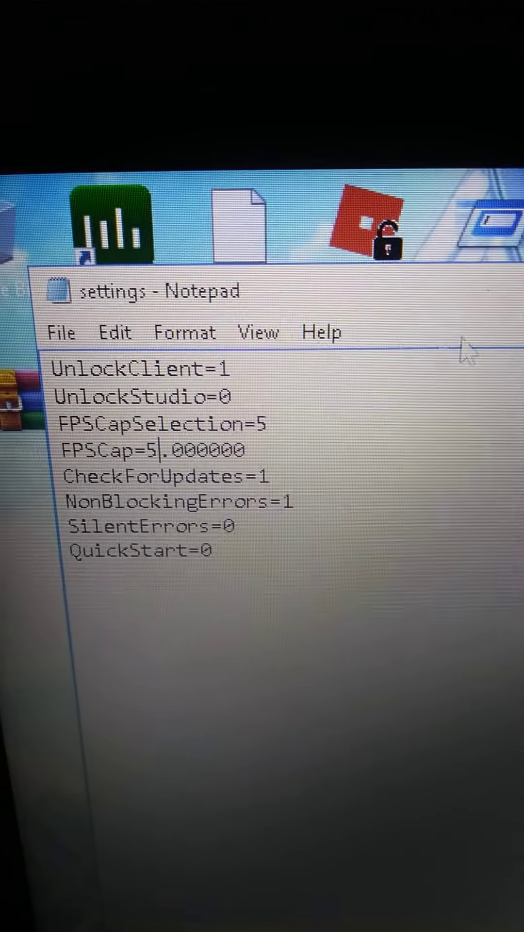